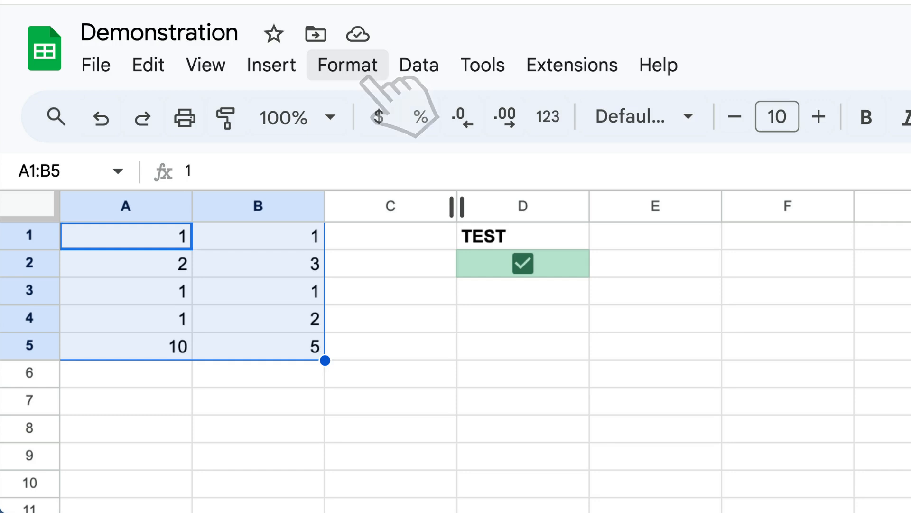
# - Start a conditional formatting rule on A1:B5 and show the 'Format cells if' conditions
pyautogui.click(347, 64)
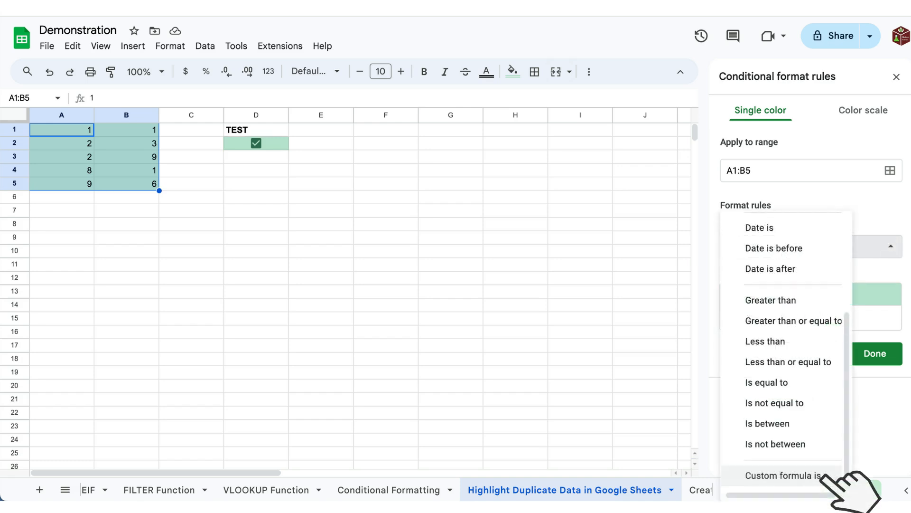
# - Set the condition to 'Custom formula is' with =COUNTIF($A:$B,A1)>1
pyautogui.click(783, 475)
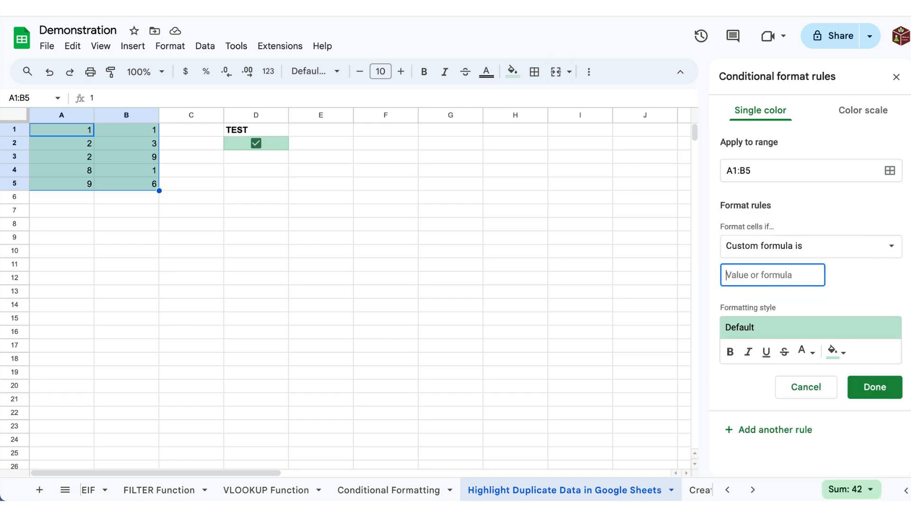
pyautogui.write('=COUNTIF(A:B,A1)')
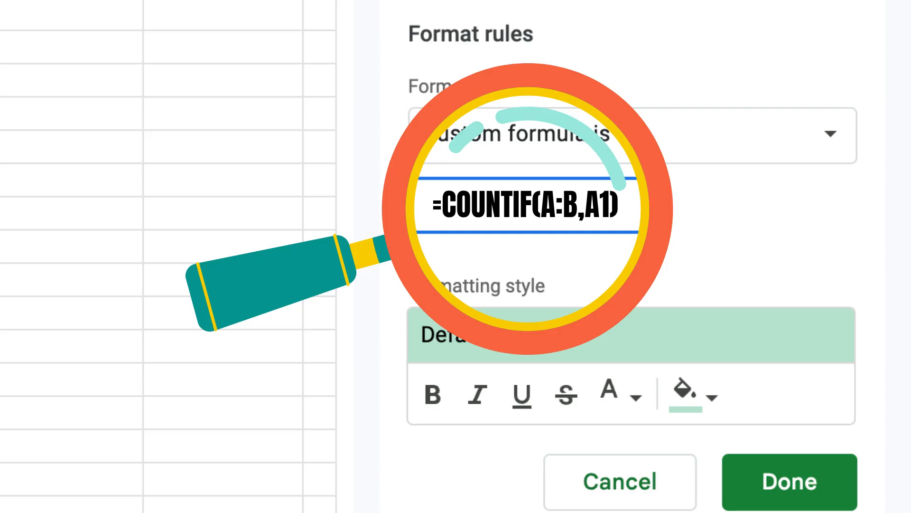
pyautogui.write('>1')
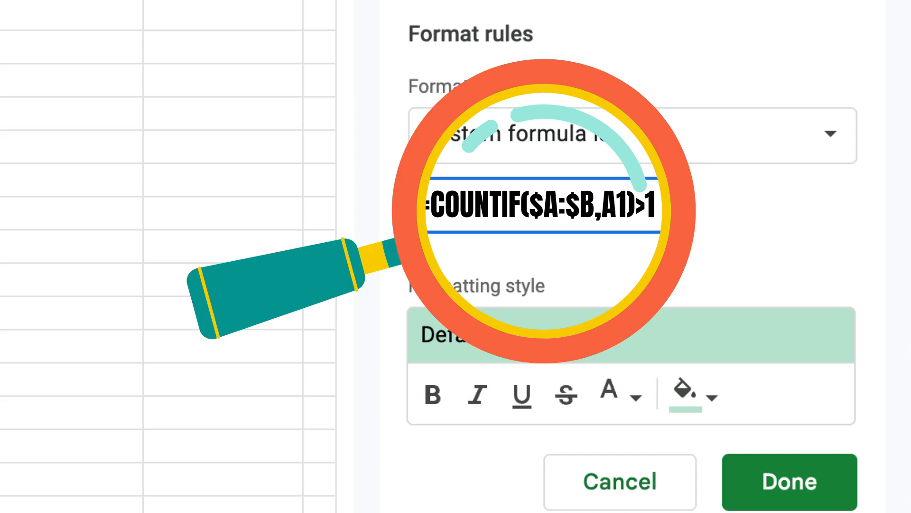
# - Save the green duplicate-highlighting rule and check the RANDBETWEEN formulas in B5, A1 and A2
pyautogui.click(789, 482)
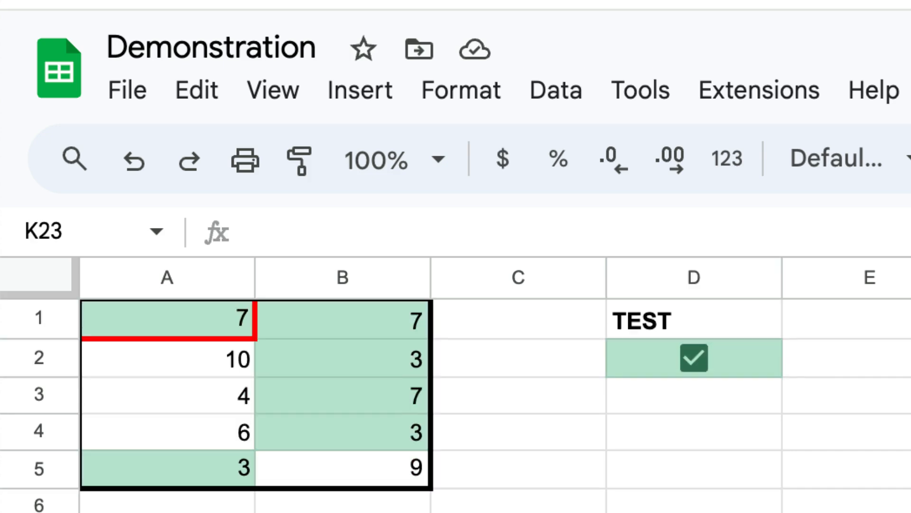
pyautogui.click(342, 318)
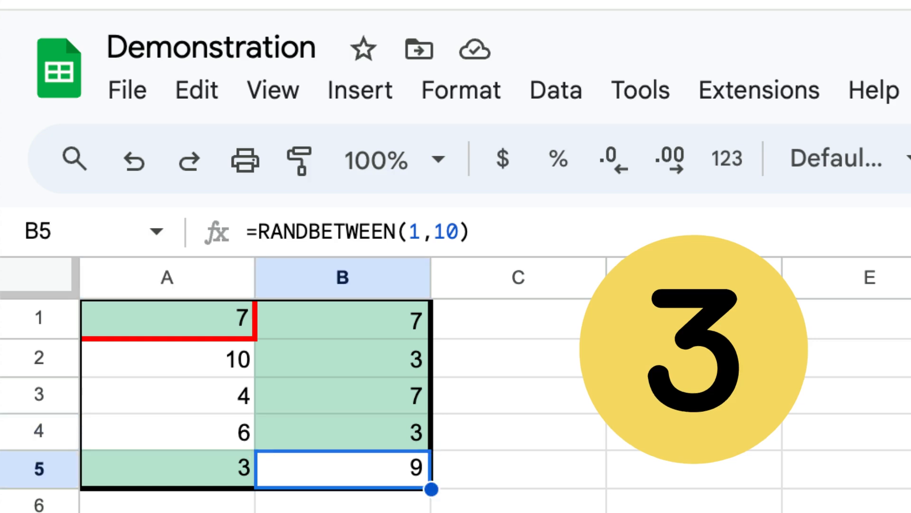
pyautogui.click(168, 318)
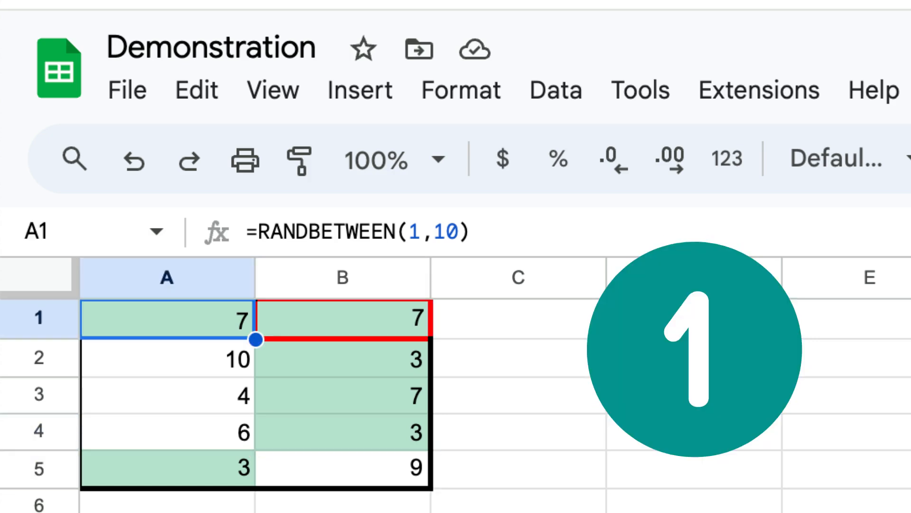
pyautogui.click(167, 358)
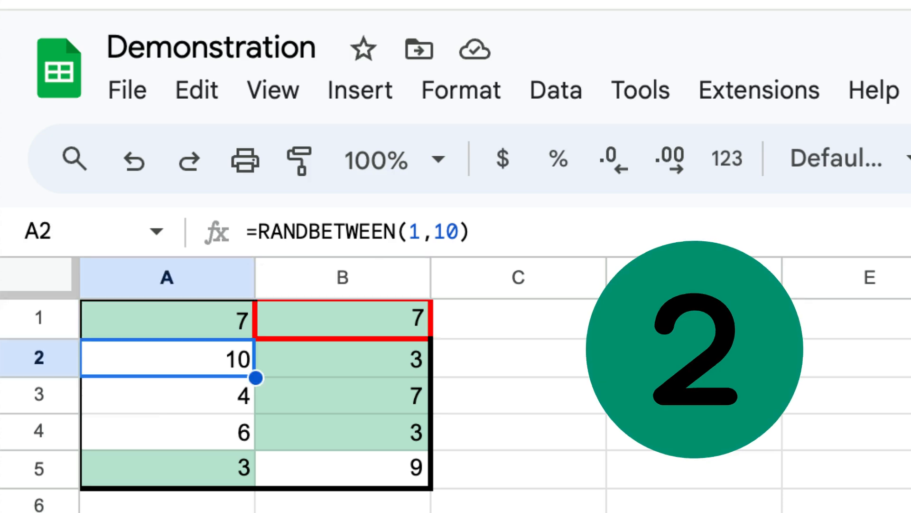